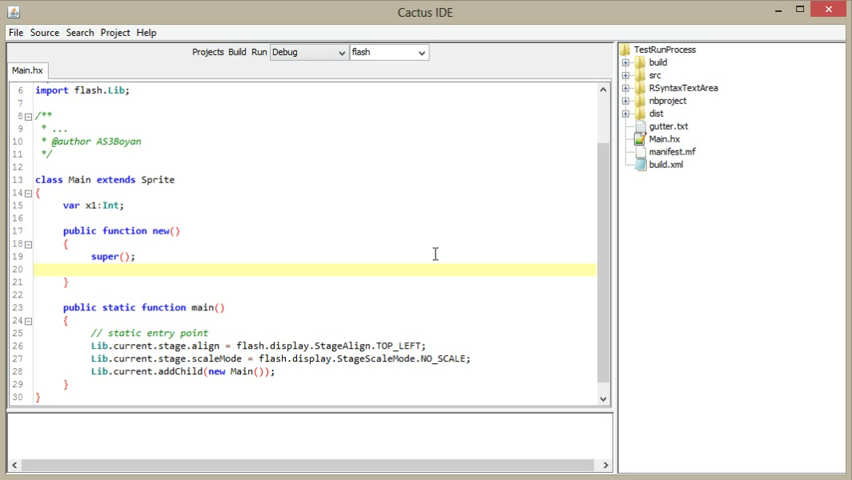
# Write this.addChild(fdf); in the constructor and start a second this. access with completion
pyautogui.write('this.')
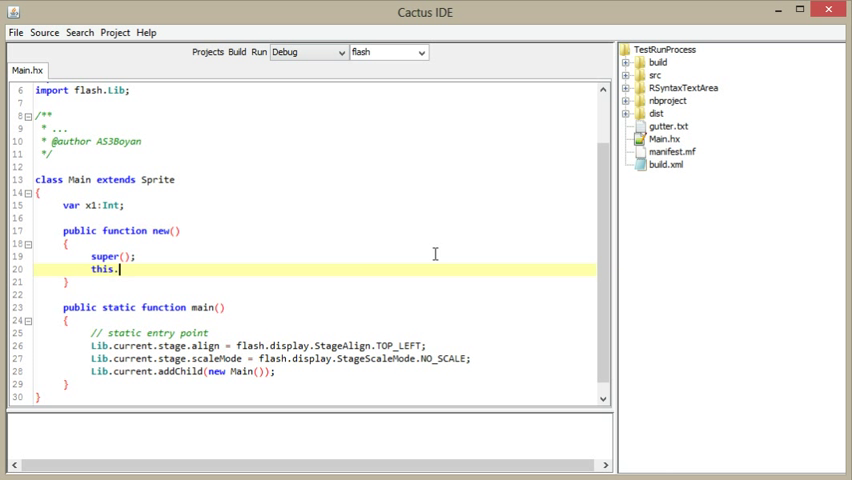
pyautogui.write('.')
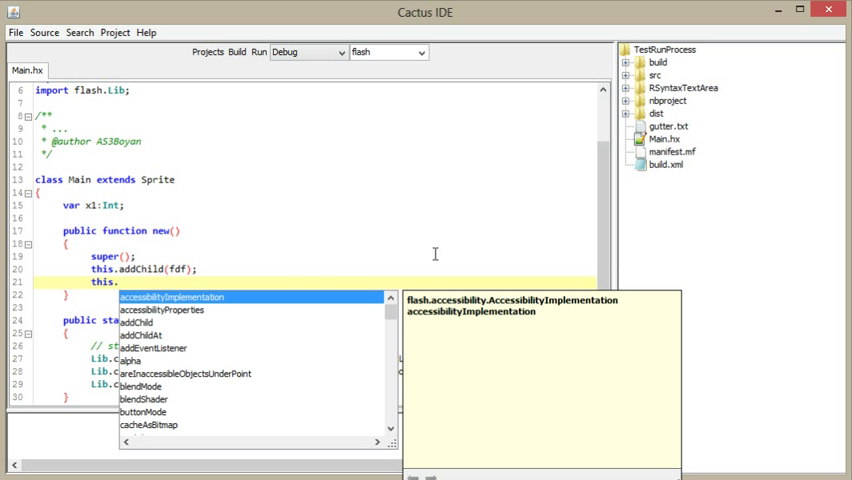
pyautogui.write('child')
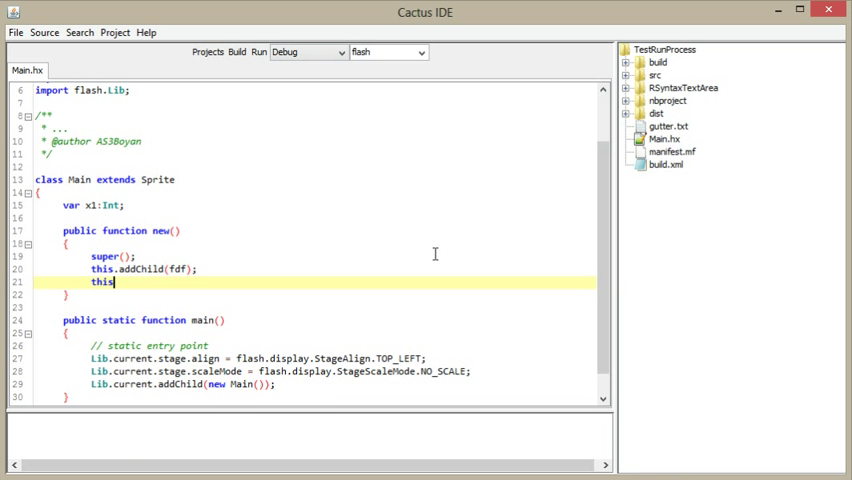
pyautogui.write('.')
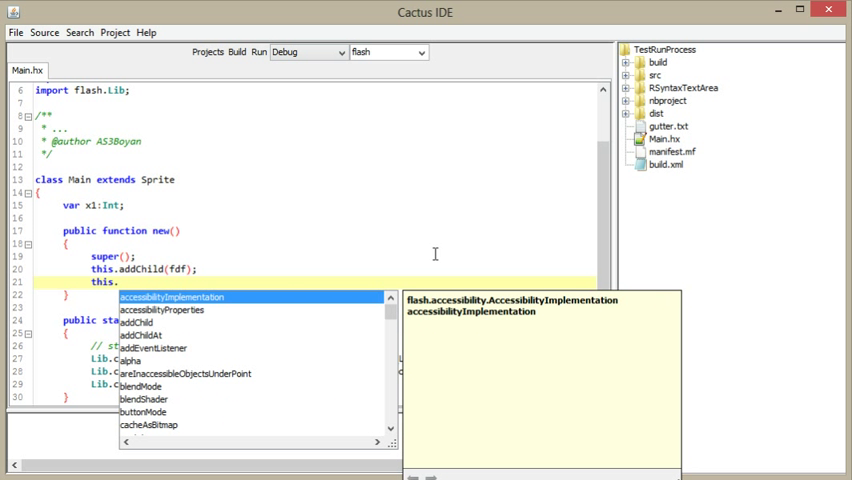
pyautogui.write('x')
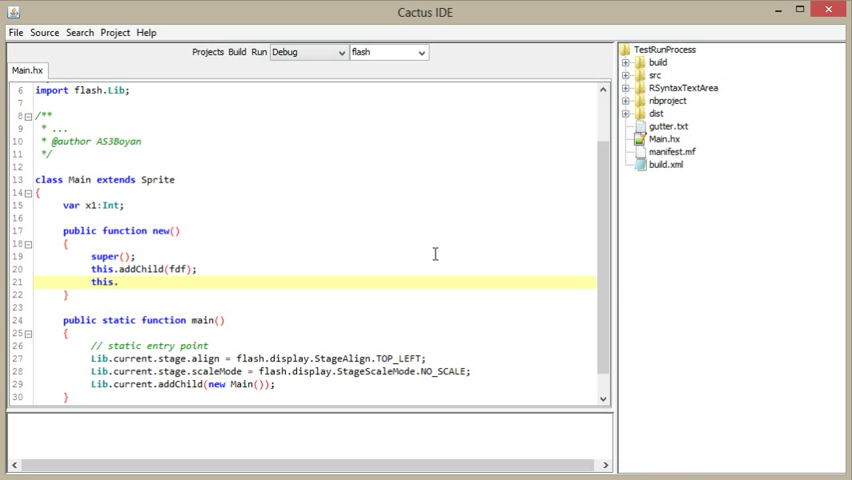
# Continue the this. member access that becomes the addEventListener call
pyautogui.write('.')
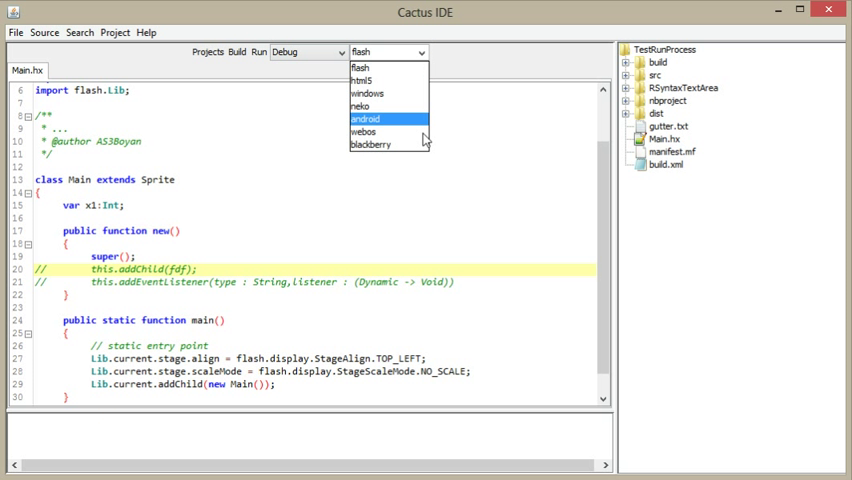
# Dismiss the build target list, leaving the target set to flash
pyautogui.click(360, 68)
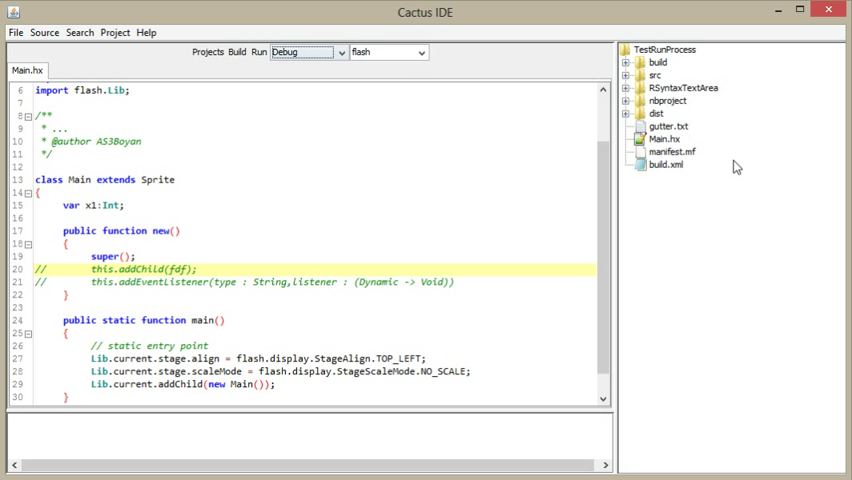
pyautogui.moveTo(624, 210)
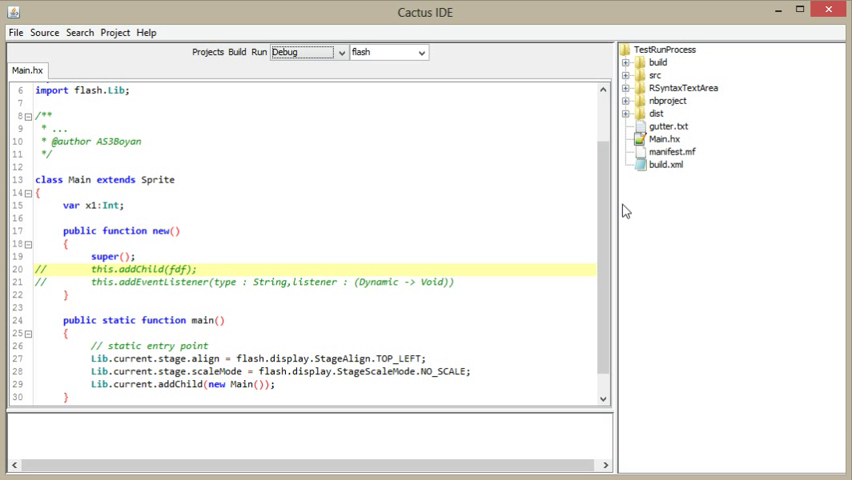
pyautogui.moveTo(644, 220)
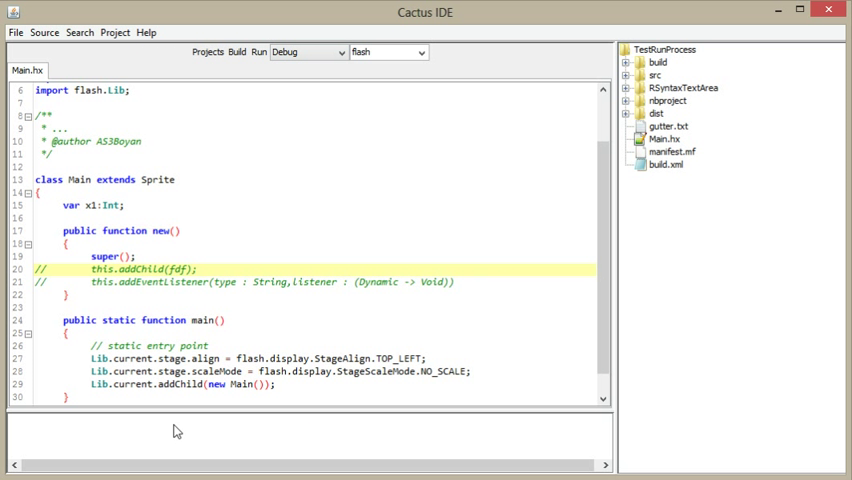
pyautogui.moveTo(22, 48)
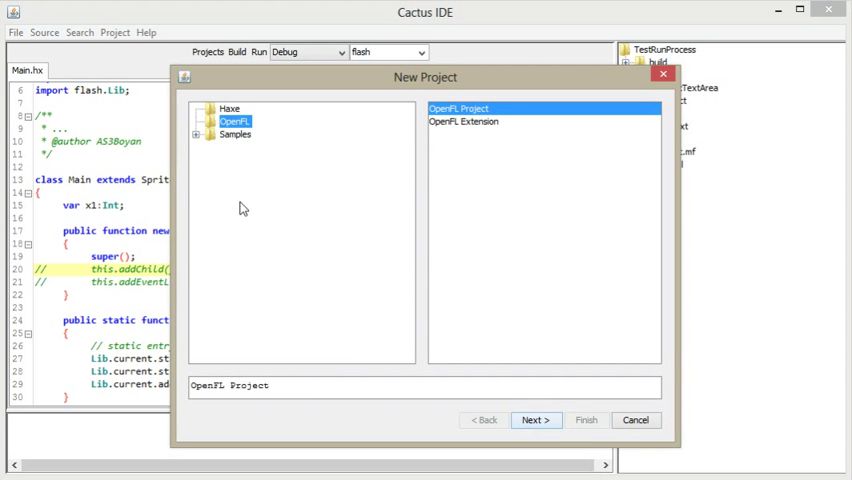
pyautogui.click(230, 108)
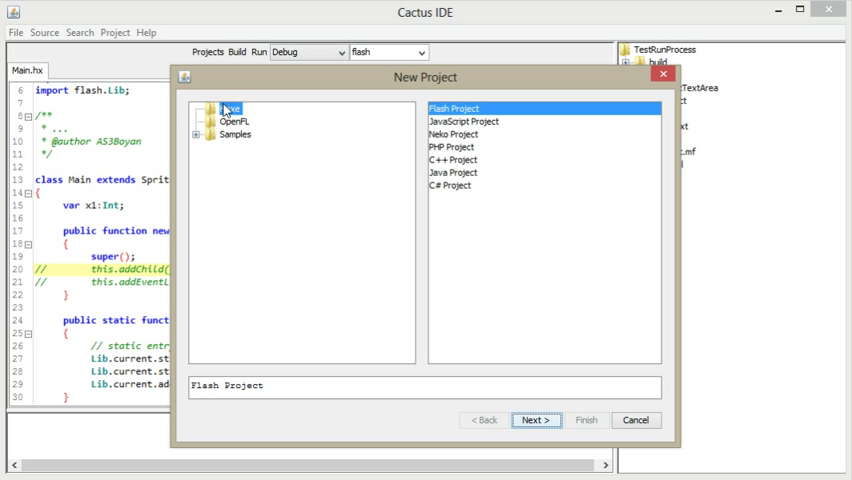
pyautogui.click(234, 120)
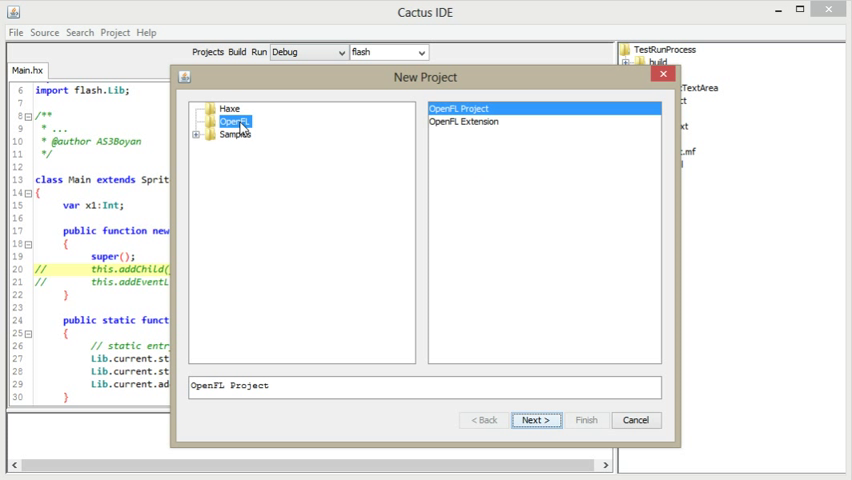
pyautogui.moveTo(240, 128)
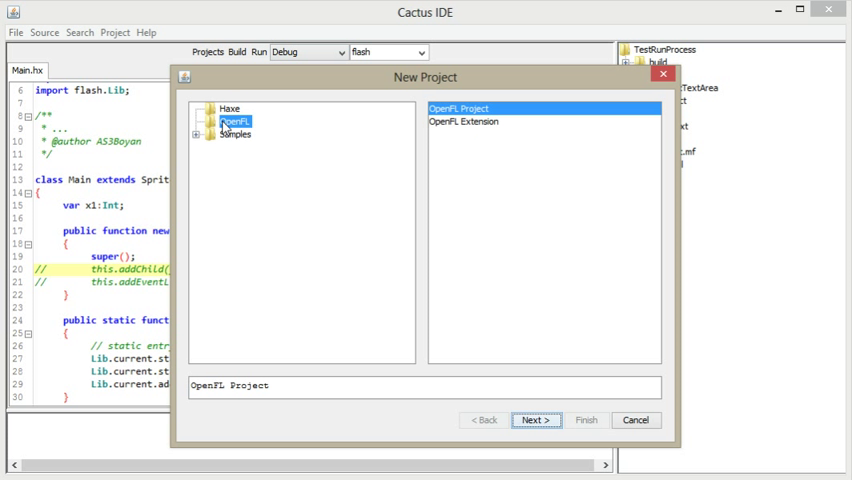
pyautogui.click(248, 146)
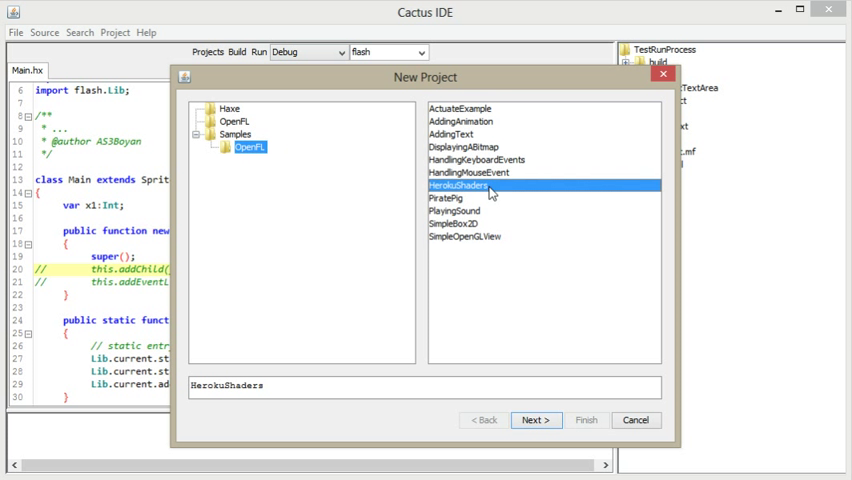
pyautogui.click(234, 120)
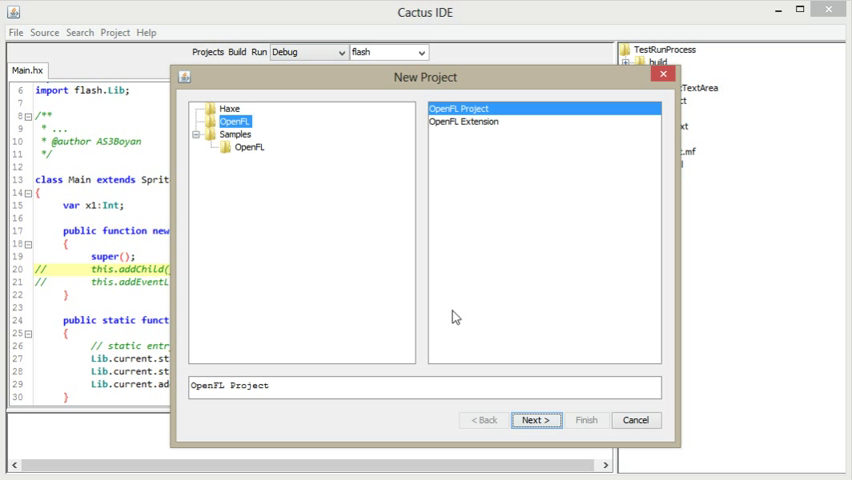
# Advance the wizard to the details page prefilled with TestProject1
pyautogui.click(536, 420)
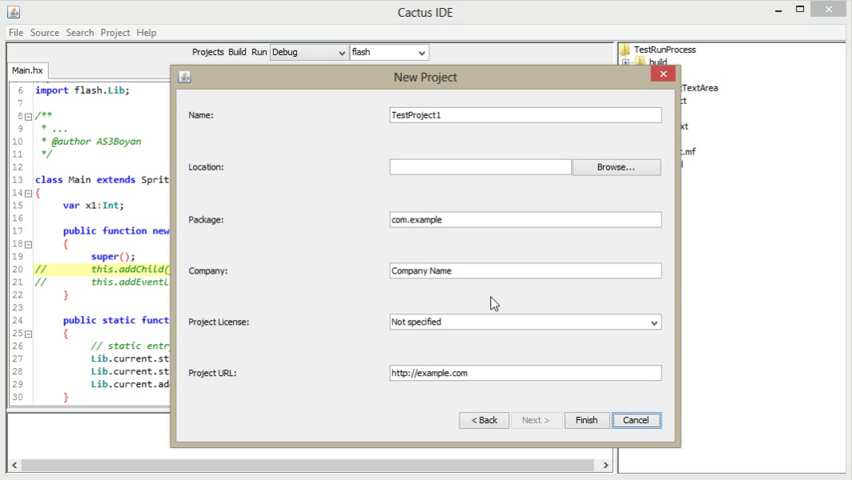
pyautogui.moveTo(544, 312)
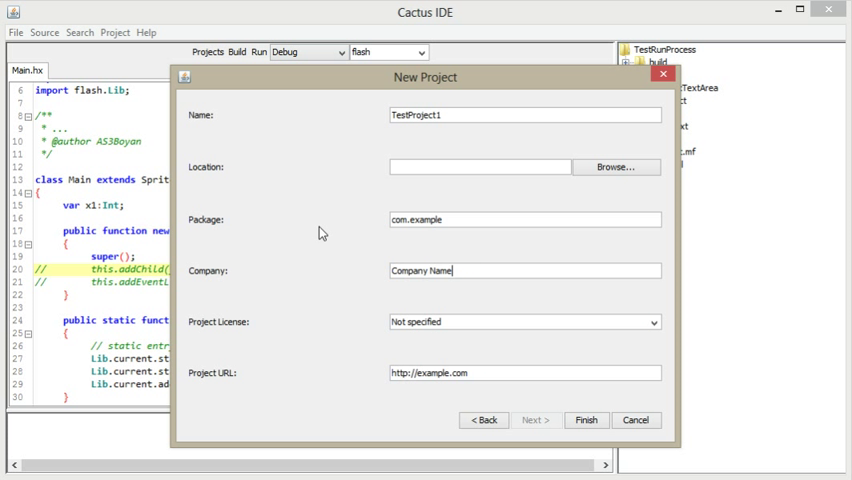
pyautogui.moveTo(112, 212)
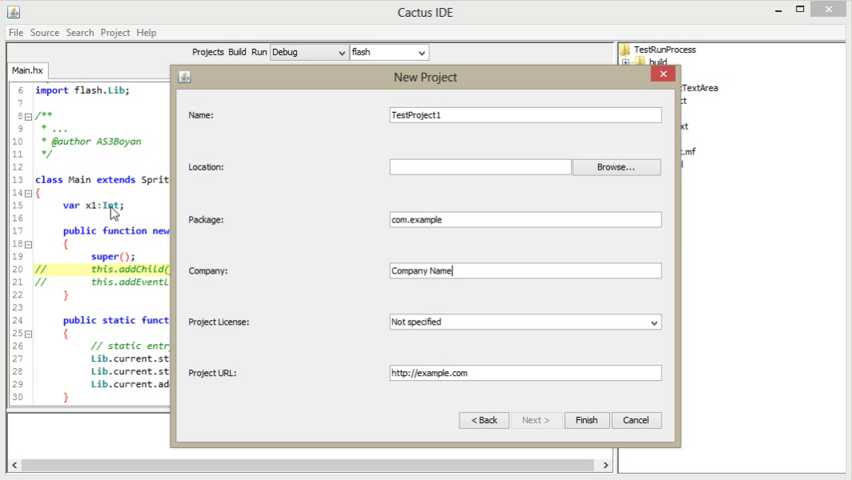
pyautogui.moveTo(90, 156)
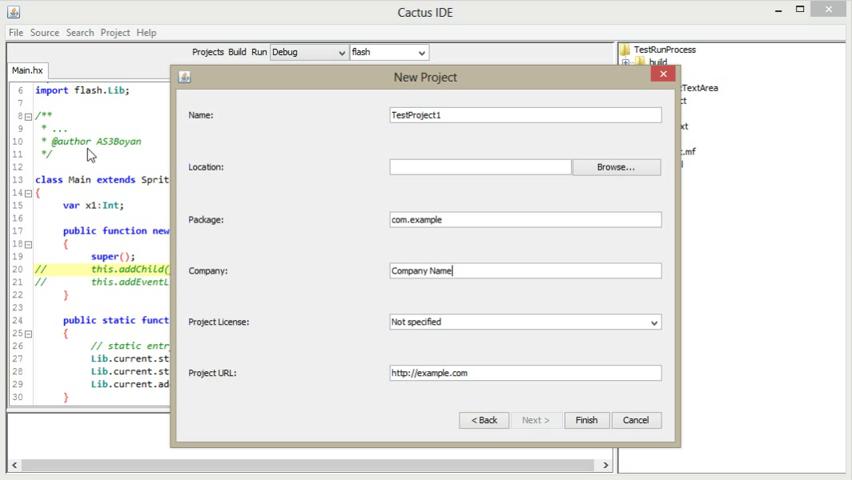
pyautogui.moveTo(170, 216)
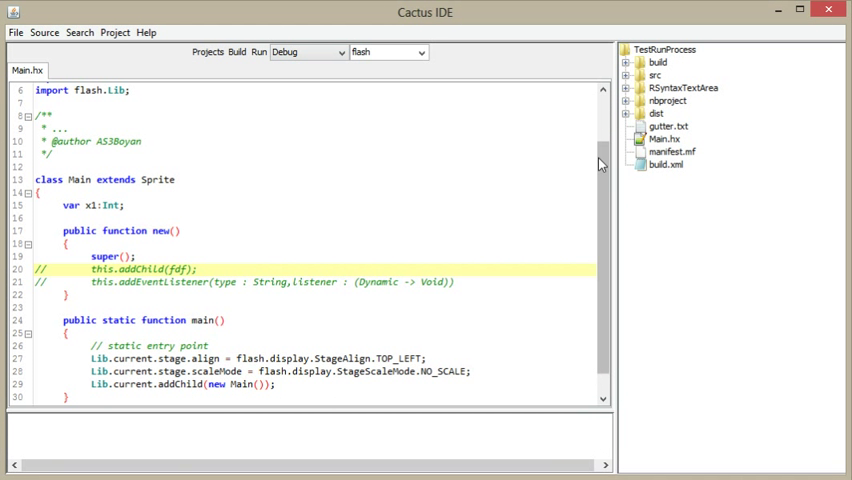
pyautogui.click(114, 32)
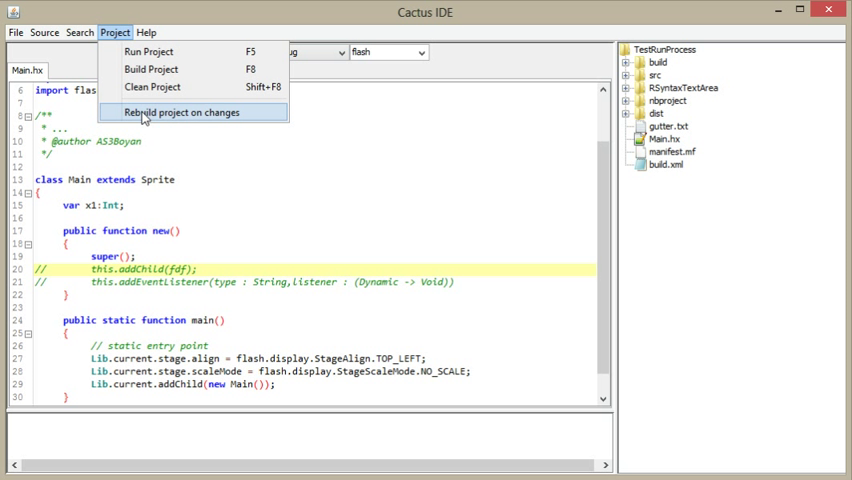
pyautogui.moveTo(300, 242)
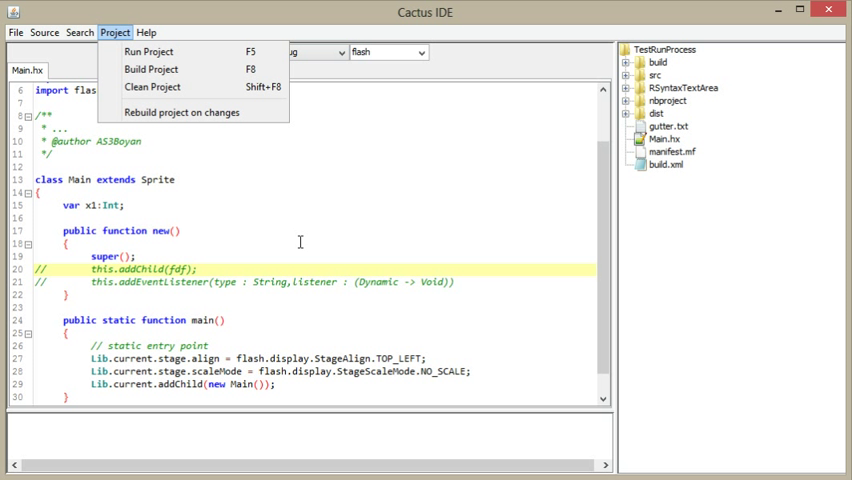
pyautogui.click(300, 242)
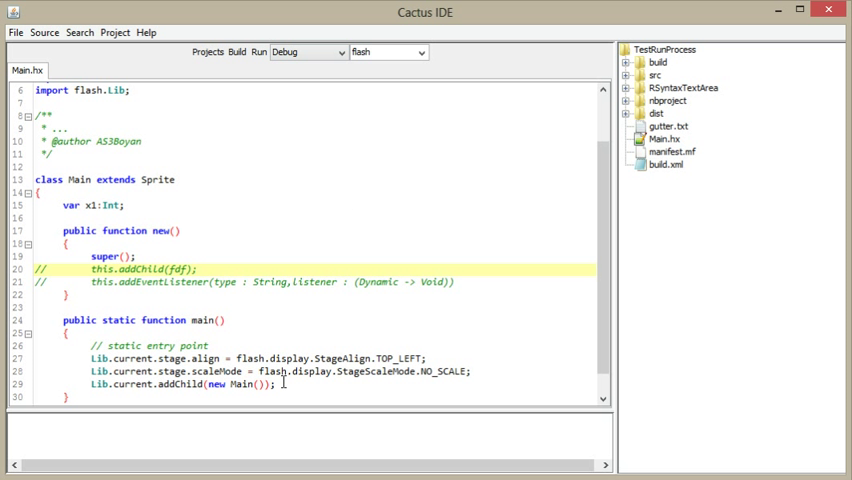
pyautogui.moveTo(350, 258)
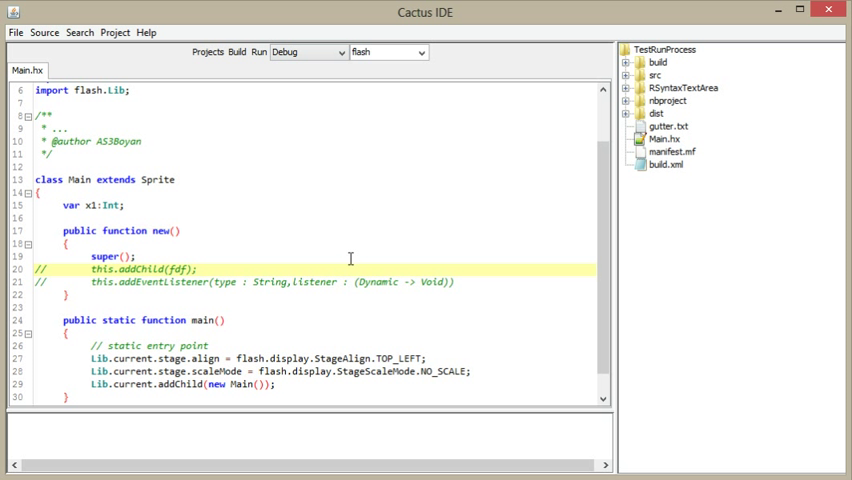
pyautogui.moveTo(308, 292)
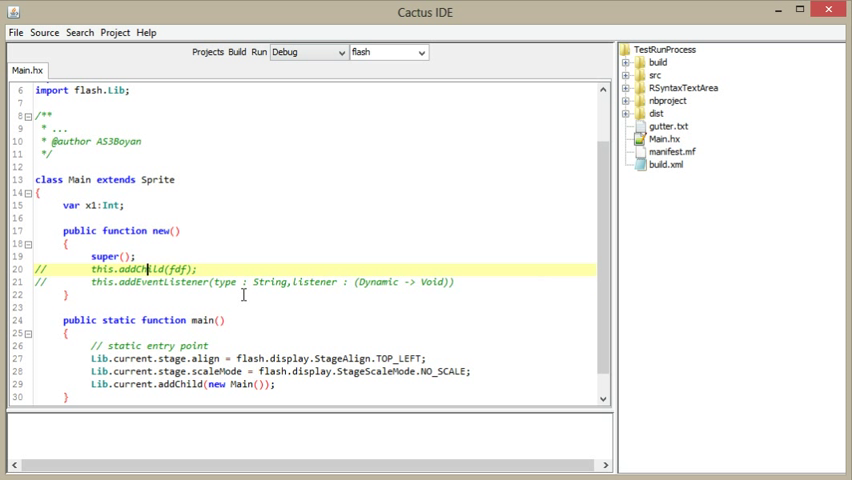
# Start a new constructor line with this.a to list matching members
pyautogui.click(300, 282)
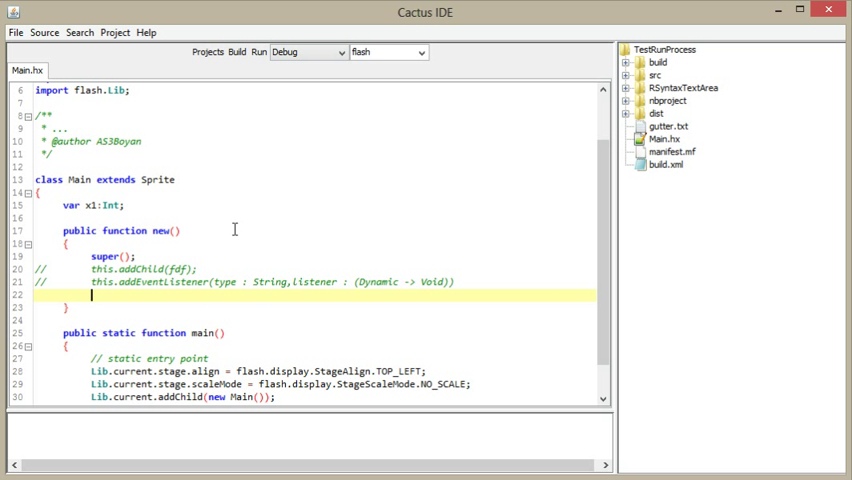
pyautogui.write('this.a')
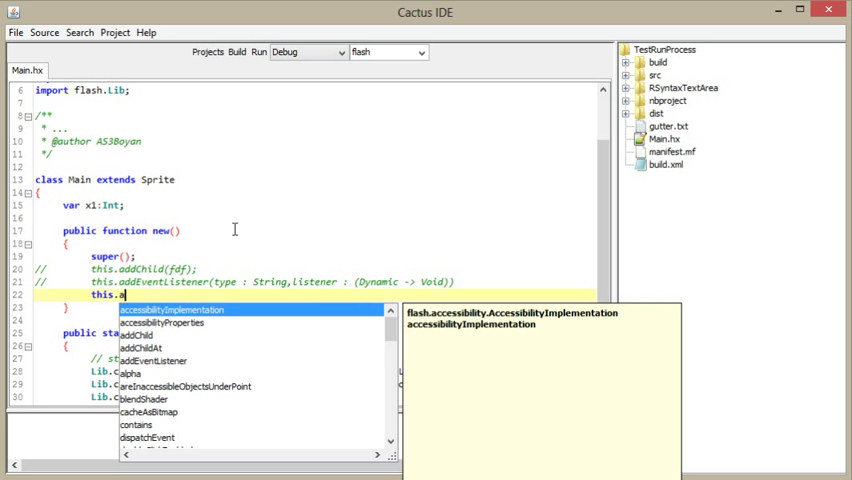